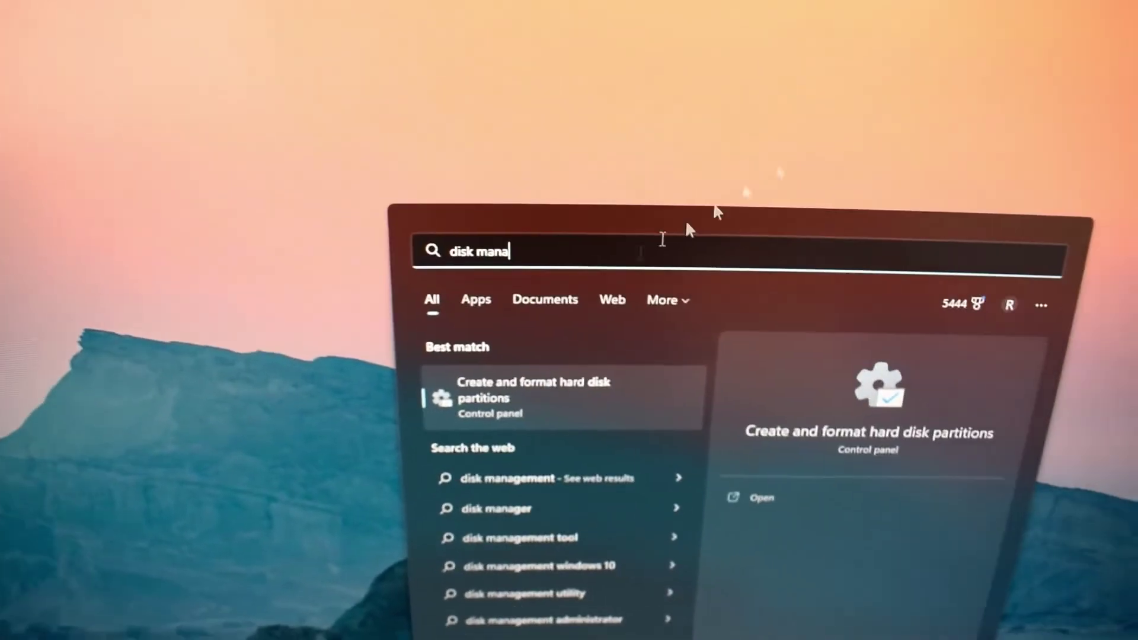
# - Launch Disk Management from the 'Create and format hard disk partitions' search result
pyautogui.click(534, 398)
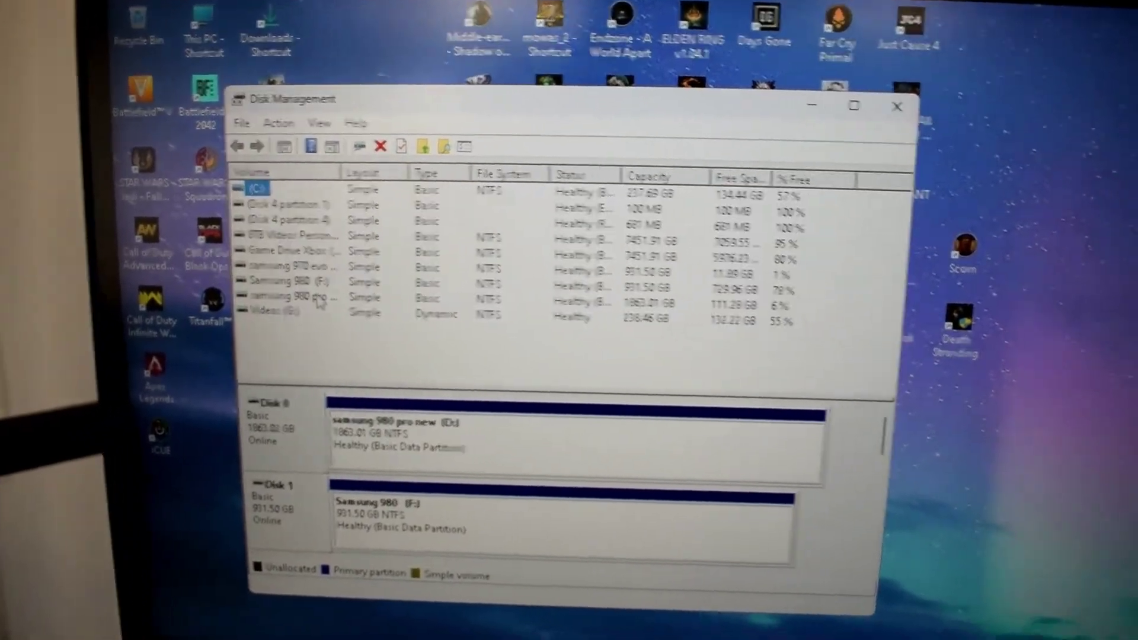
# - Show the Samsung 980 volume's context menu with Format, Shrink Volume and Delete Volume
pyautogui.rightClick(106, 363)
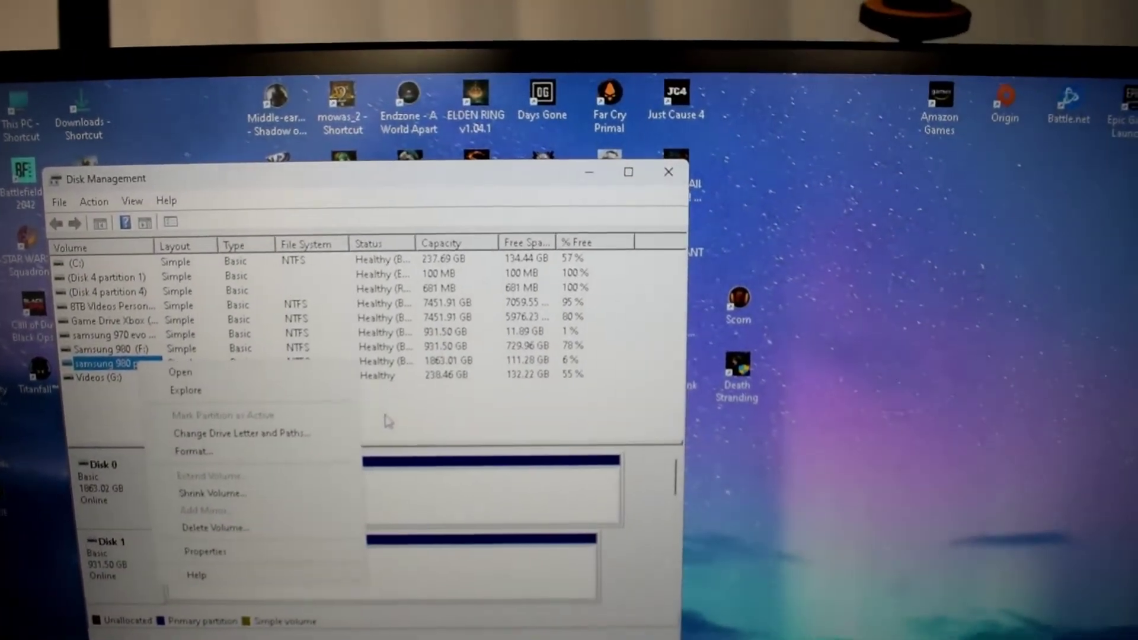